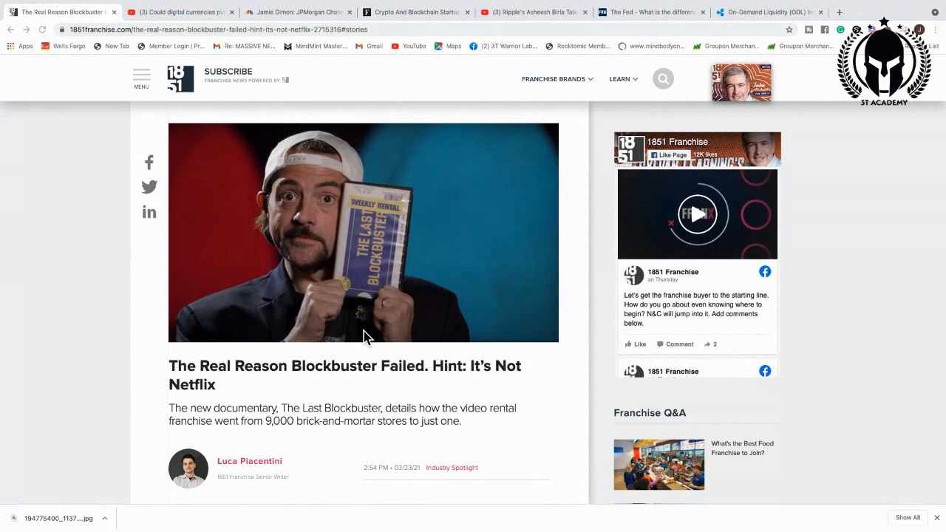
Scroll the Blockbuster article down to 'The Downfall of Blockbuster' section.
{"action": "scroll", "scroll_direction": "down", "scroll_amount": 3}
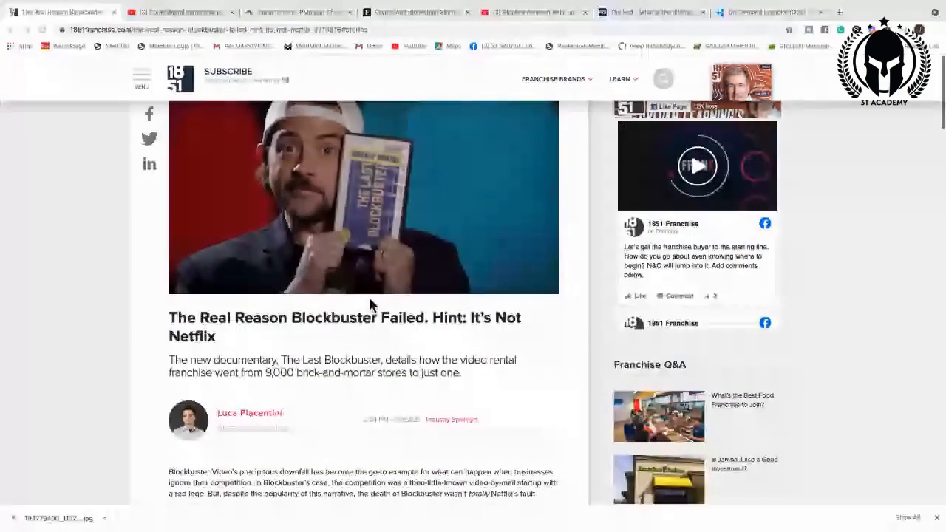
{"action": "scroll", "scroll_direction": "down", "scroll_amount": 3}
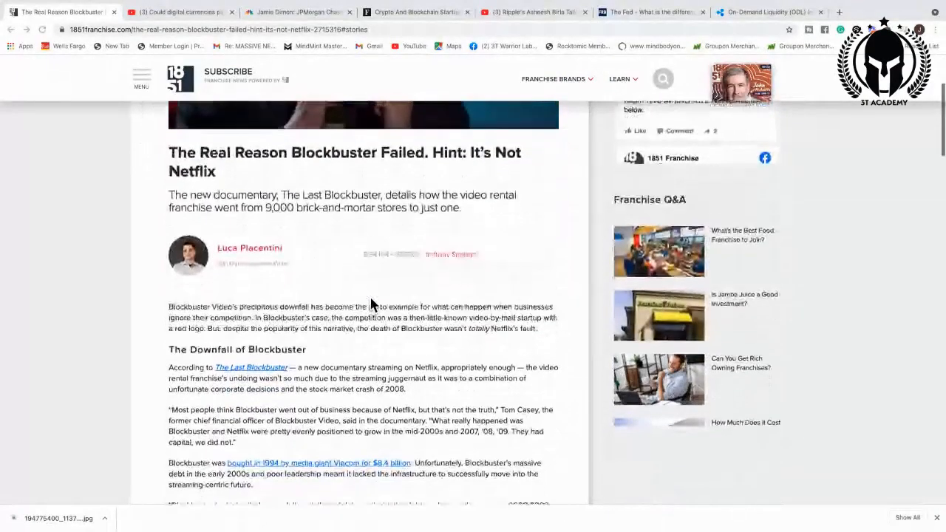
{"action": "scroll", "scroll_direction": "down", "scroll_amount": 3}
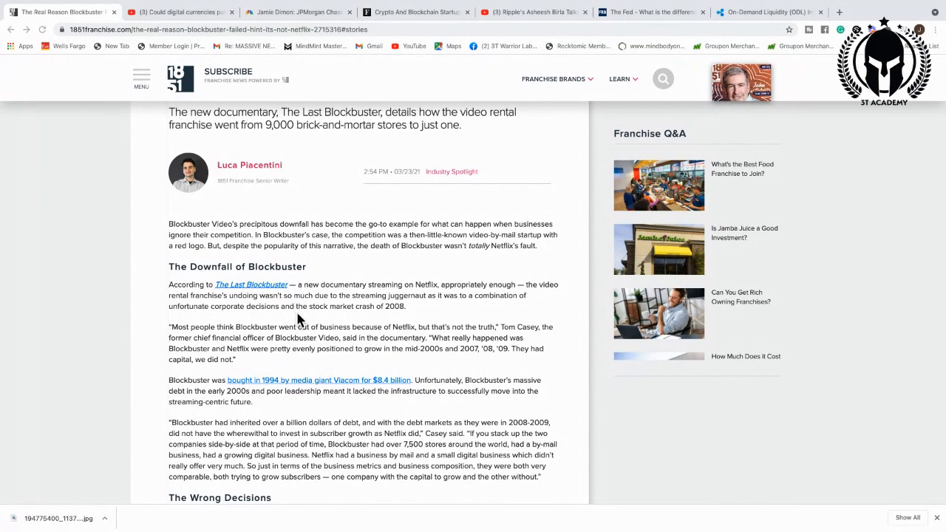
{"action": "scroll", "scroll_direction": "down", "scroll_amount": 3}
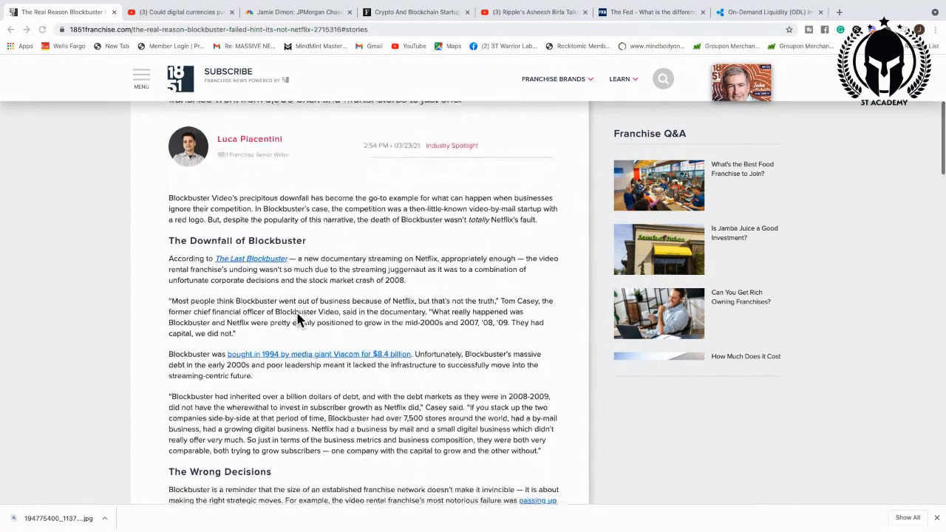
{"action": "scroll", "scroll_direction": "down", "scroll_amount": 3}
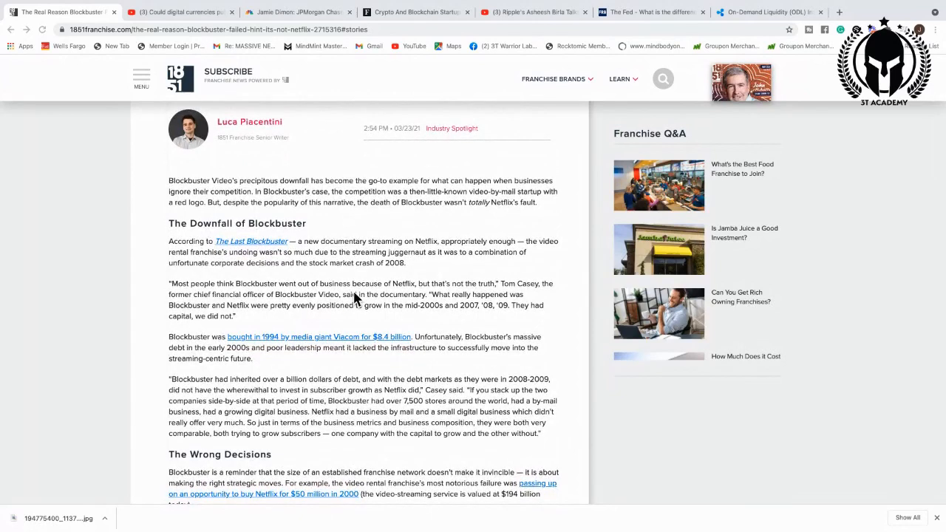
{"action": "mouse_move", "coordinate": [366, 295]}
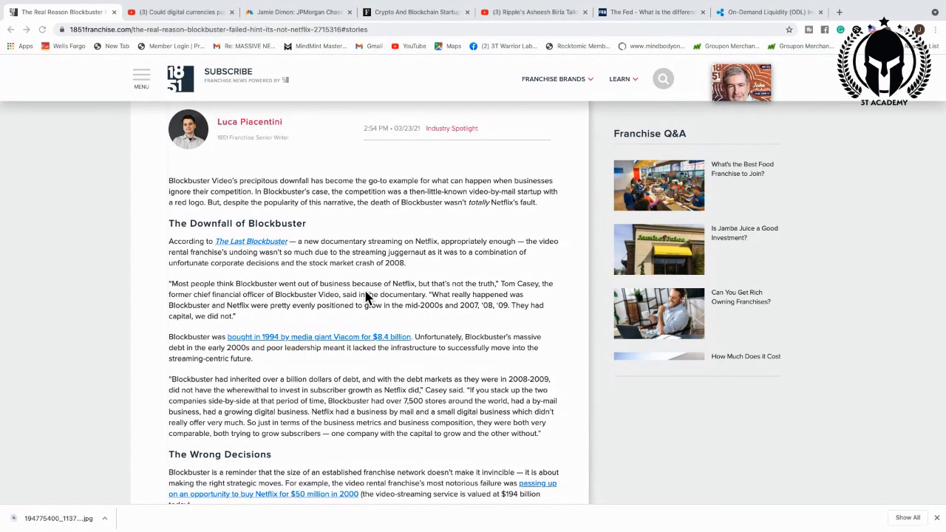
Scroll further to 'The Wrong Decisions' section about the missed Netflix acquisition.
{"action": "scroll", "scroll_direction": "down", "scroll_amount": 3}
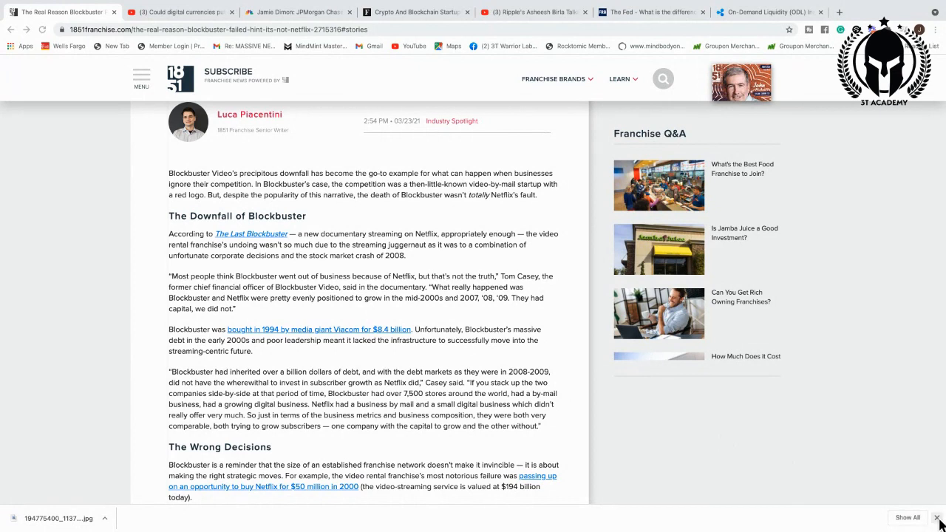
{"action": "scroll", "scroll_direction": "down", "scroll_amount": 3}
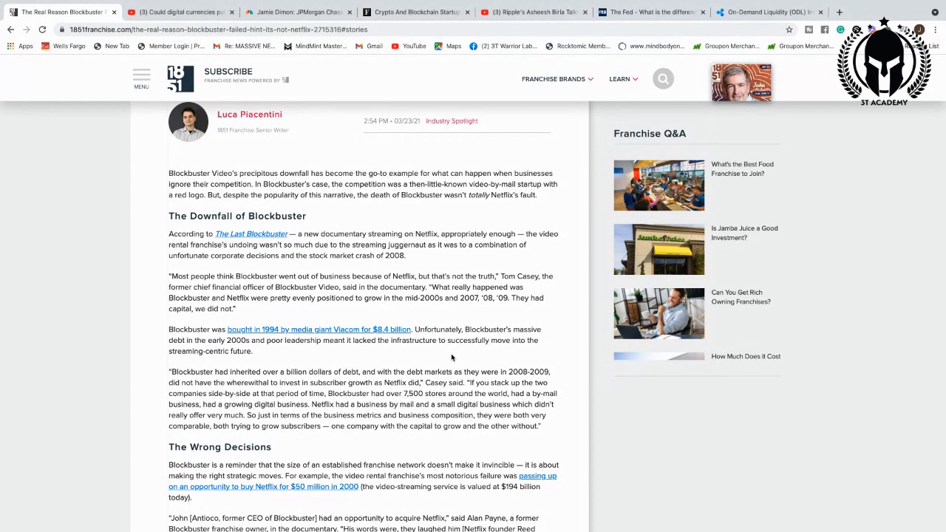
Switch to the tab 'Could digital currencies put banks out of business?'.
{"action": "left_click", "coordinate": [181, 37]}
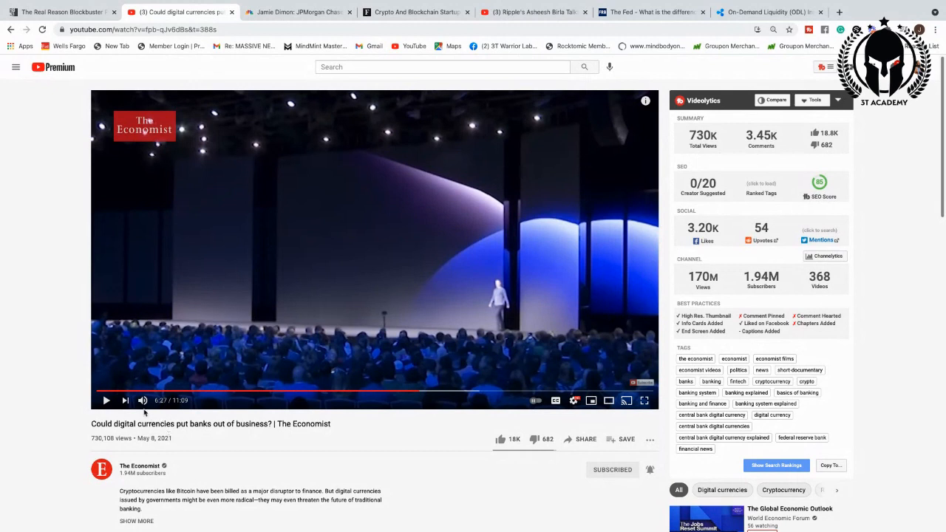
{"action": "mouse_move", "coordinate": [105, 401]}
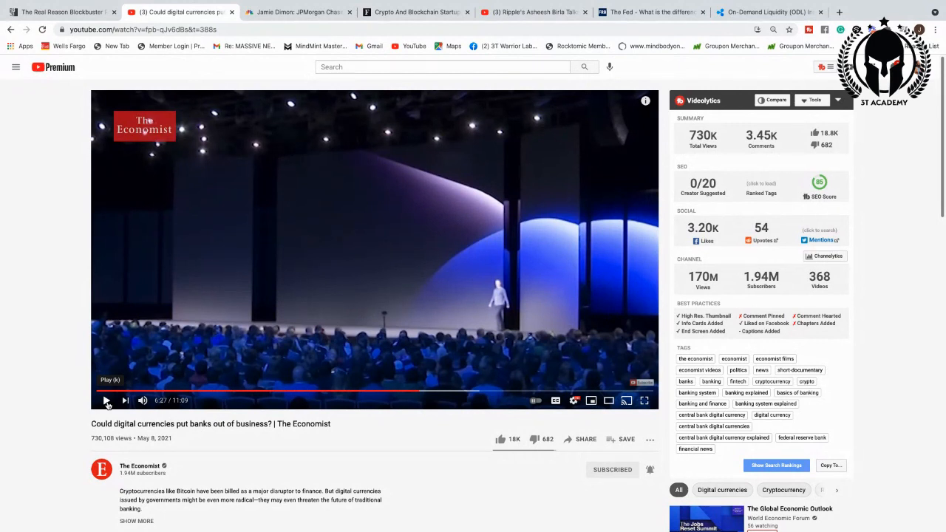
Resume The Economist video from 6:27.
{"action": "left_click", "coordinate": [106, 400]}
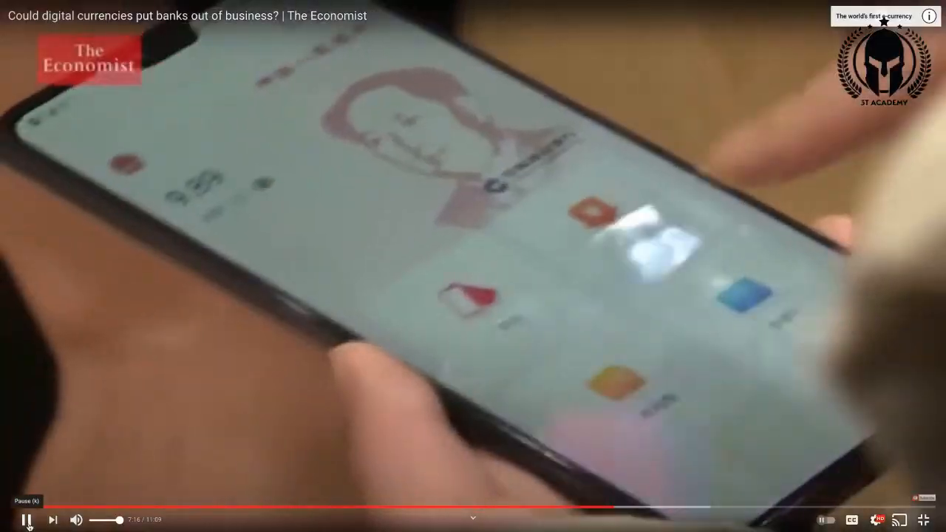
Briefly pause and resume the full-screen video, letting it run toward 9:11.
{"action": "left_click", "coordinate": [26, 520]}
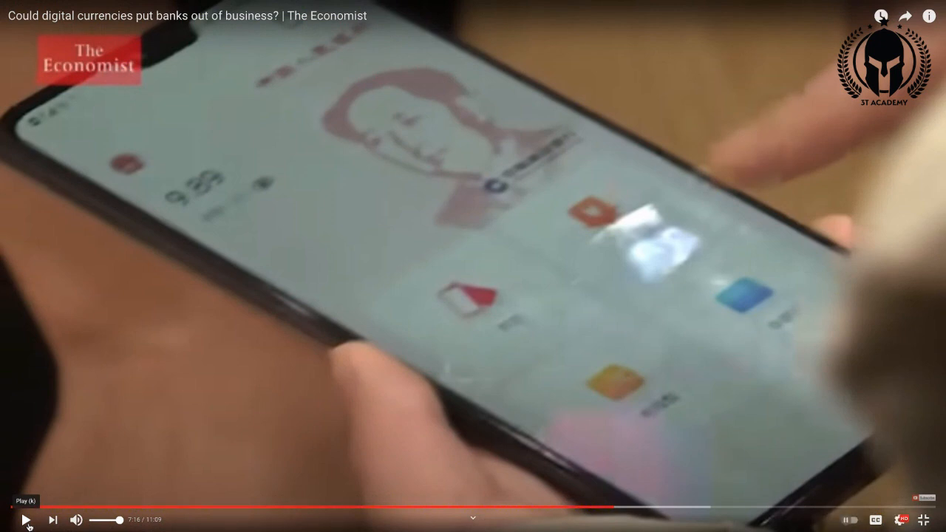
{"action": "left_click", "coordinate": [24, 520]}
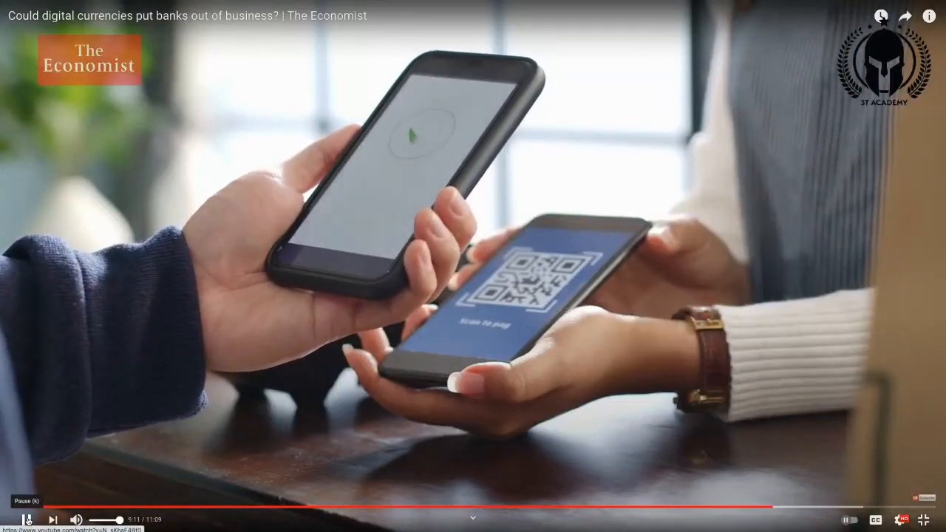
Pause the digital currencies video at about 9:15.
{"action": "left_click", "coordinate": [924, 519]}
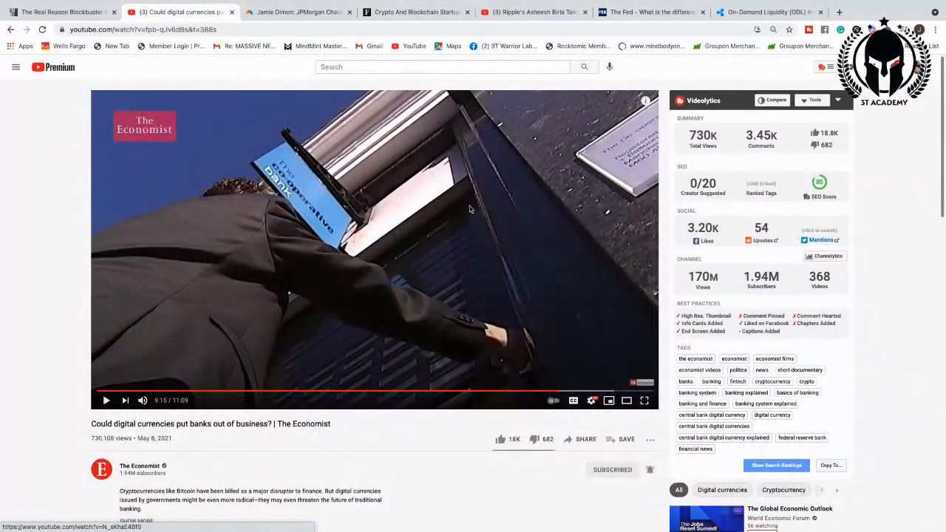
Open the CNBC Jamie Dimon fintech article and scroll through its key points.
{"action": "left_click", "coordinate": [296, 38]}
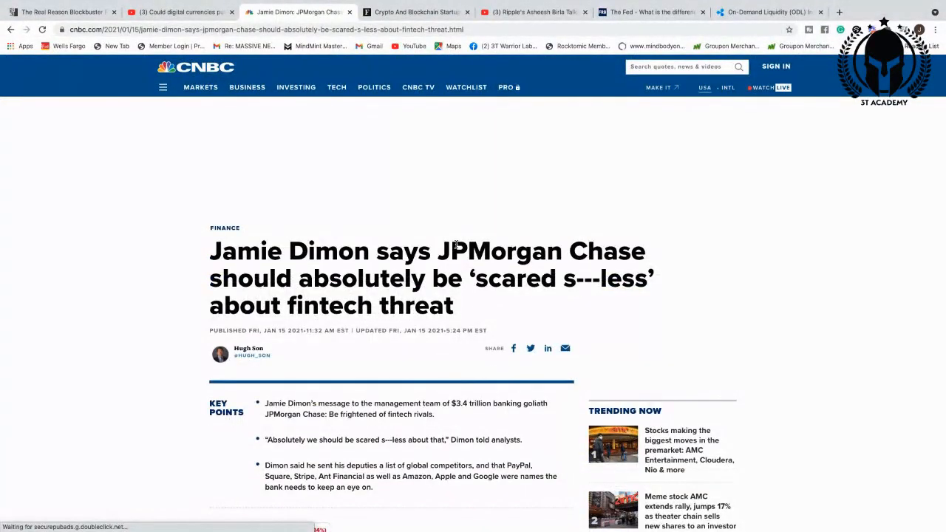
{"action": "scroll", "scroll_direction": "down", "scroll_amount": 3}
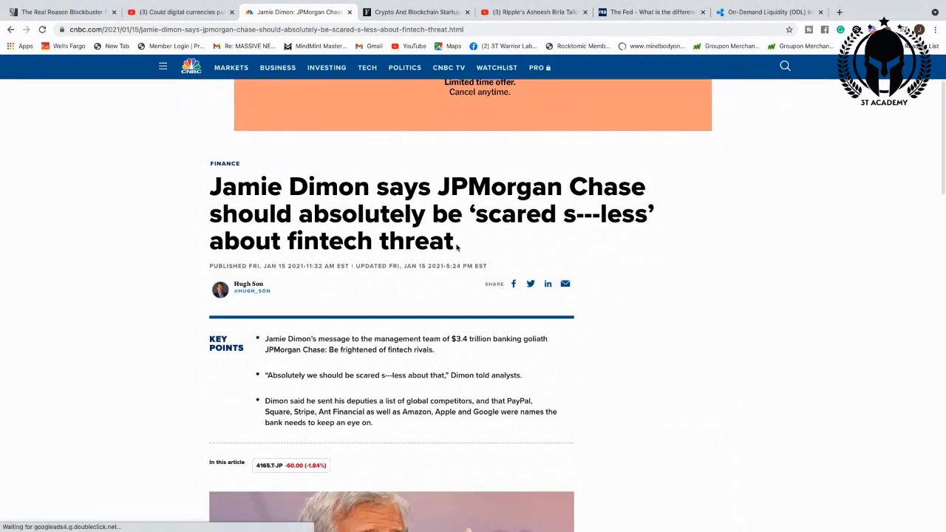
{"action": "scroll", "scroll_direction": "down", "scroll_amount": 3}
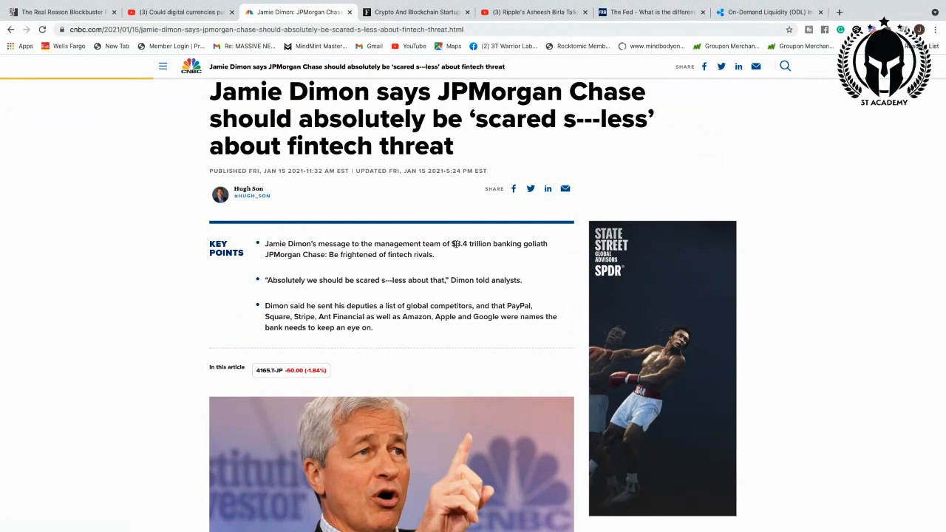
{"action": "scroll", "scroll_direction": "down", "scroll_amount": 3}
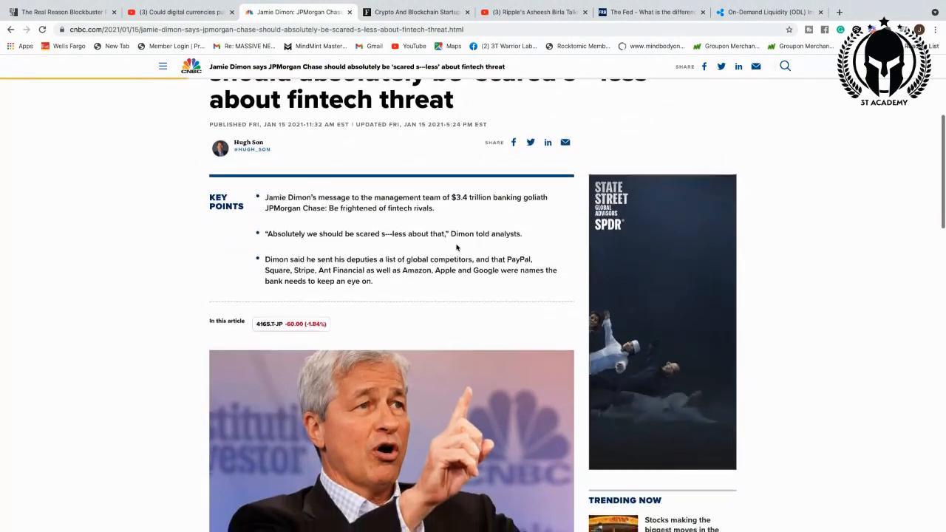
{"action": "scroll", "scroll_direction": "down", "scroll_amount": 3}
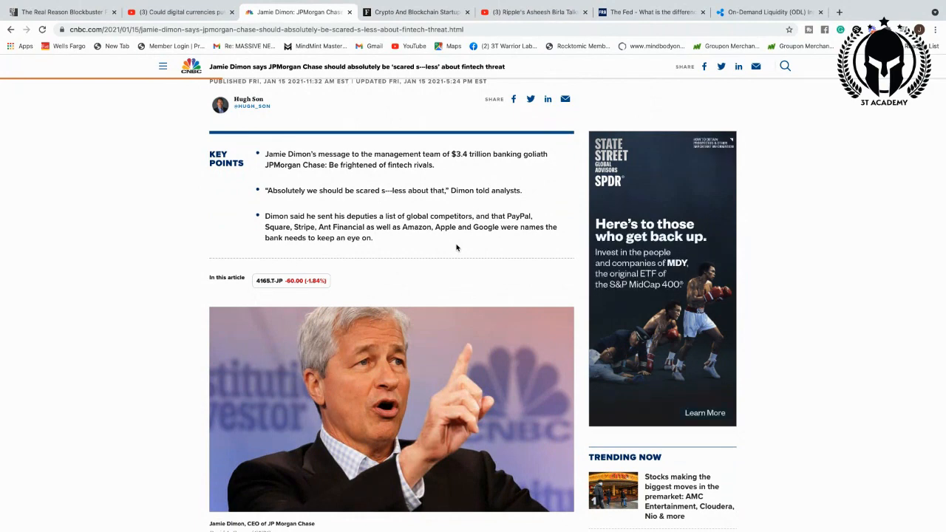
{"action": "scroll", "scroll_direction": "down", "scroll_amount": 3}
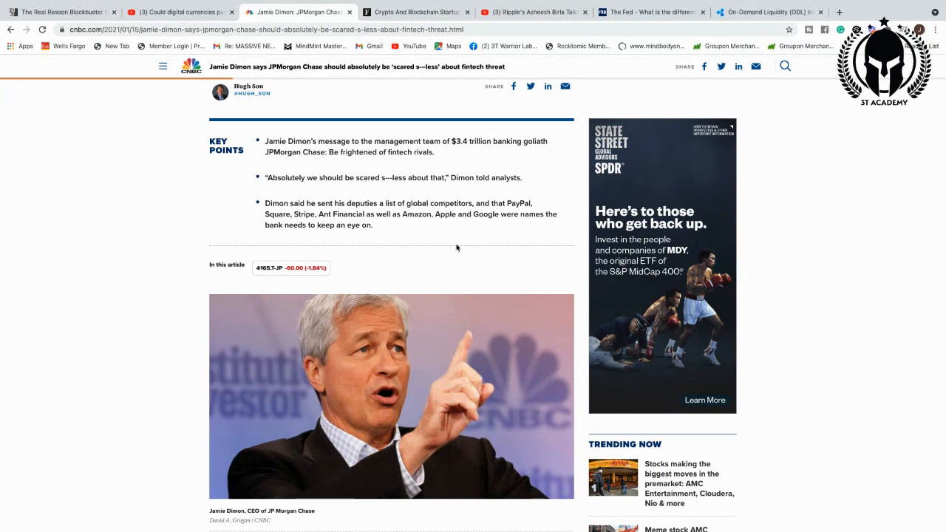
Scroll further through the opening paragraphs, then back up slightly.
{"action": "scroll", "scroll_direction": "down", "scroll_amount": 3}
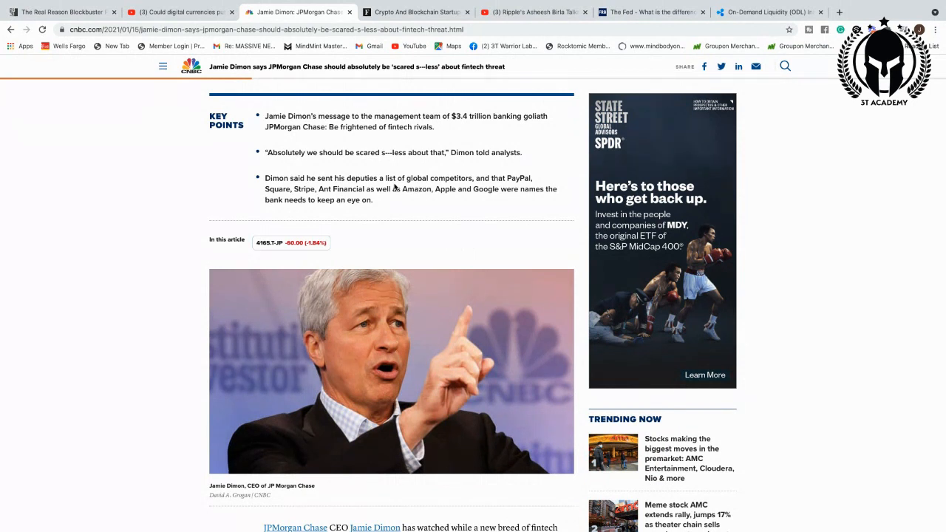
{"action": "mouse_move", "coordinate": [418, 199]}
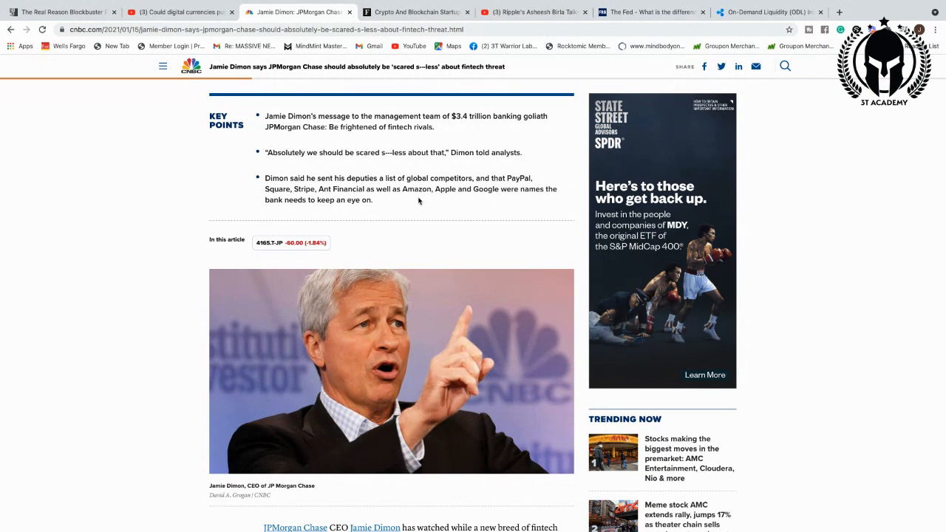
{"action": "scroll", "scroll_direction": "down", "scroll_amount": 3}
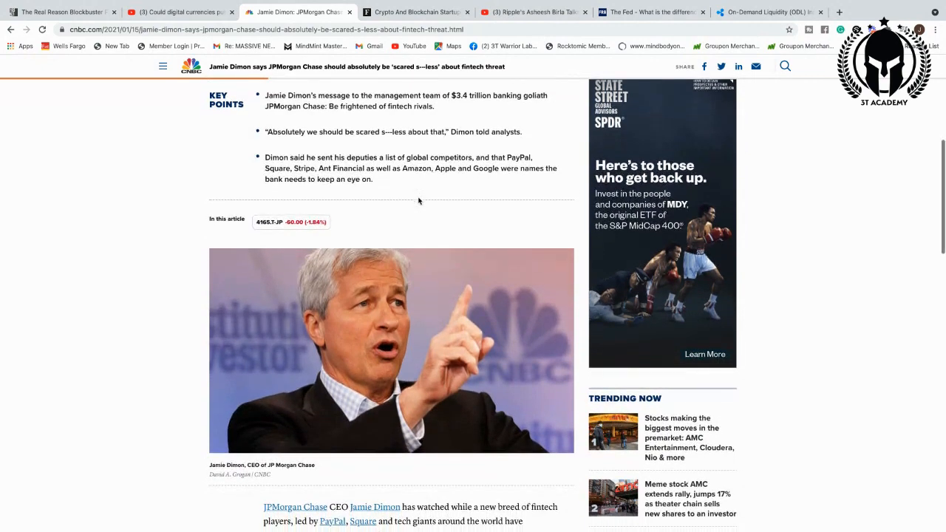
{"action": "scroll", "scroll_direction": "down", "scroll_amount": 3}
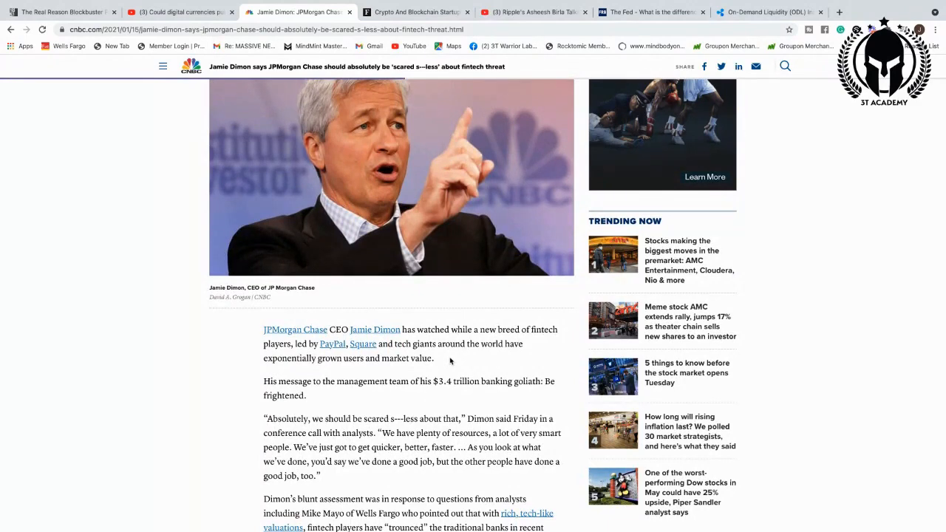
{"action": "scroll", "scroll_direction": "down", "scroll_amount": 3}
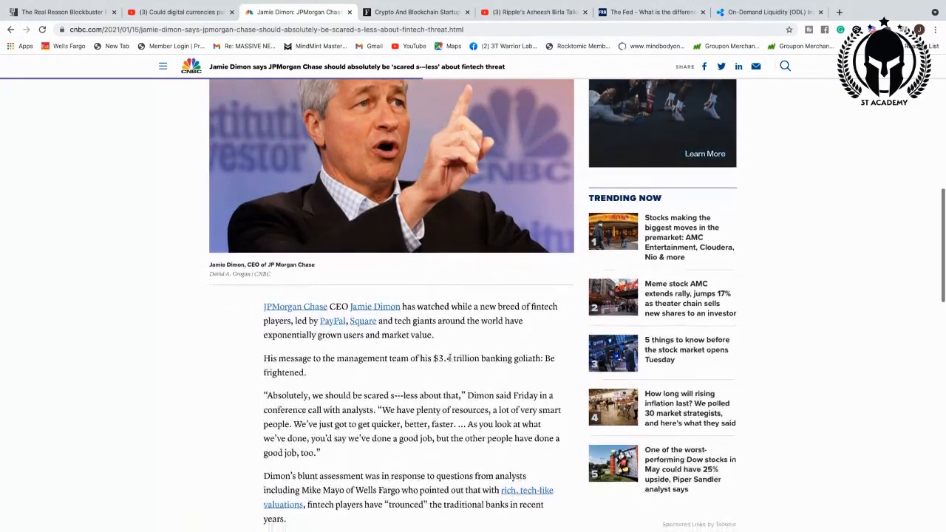
{"action": "scroll", "scroll_direction": "down", "scroll_amount": 3}
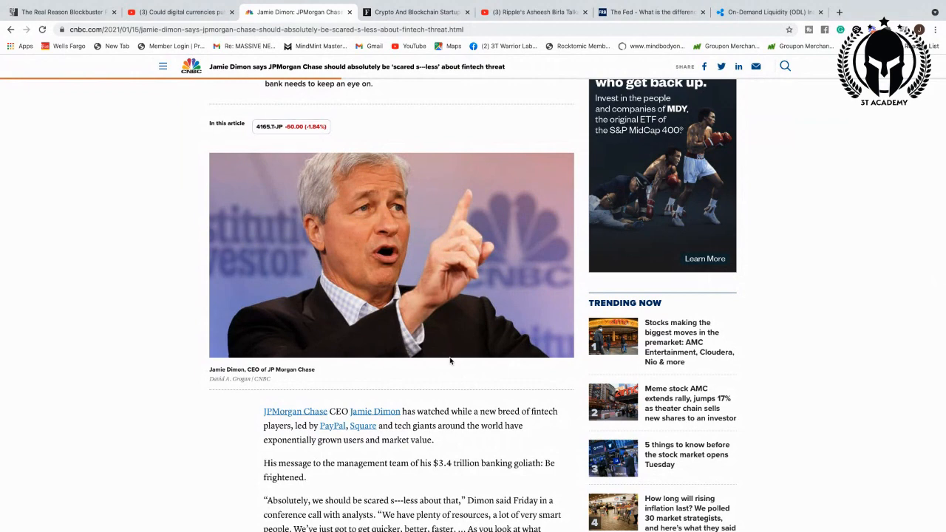
{"action": "scroll", "scroll_direction": "up", "scroll_amount": 3}
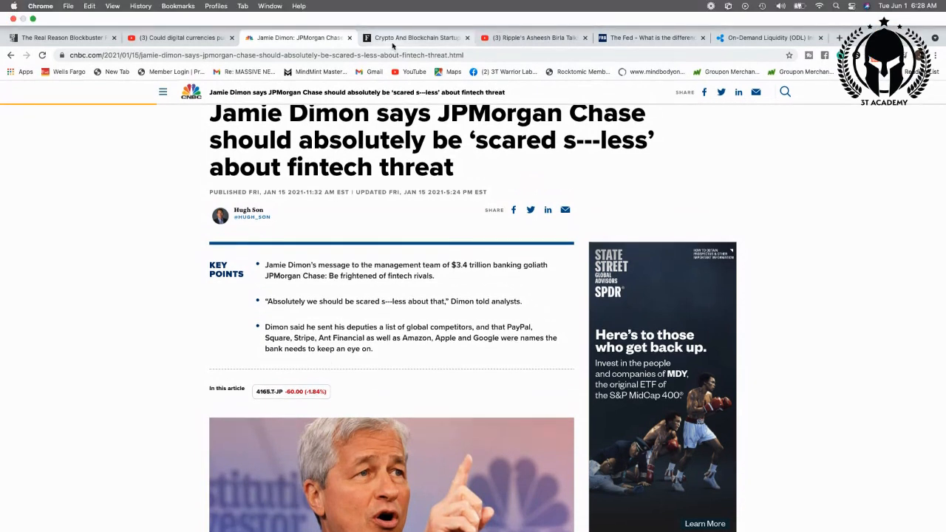
Open the Forbes crypto payments startups article and scroll through its opening.
{"action": "left_click", "coordinate": [414, 38]}
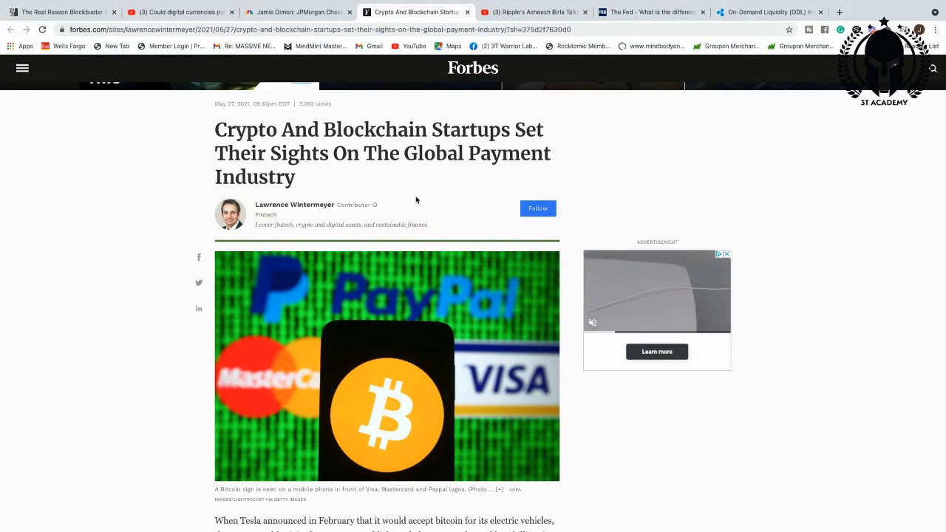
{"action": "scroll", "scroll_direction": "down", "scroll_amount": 3}
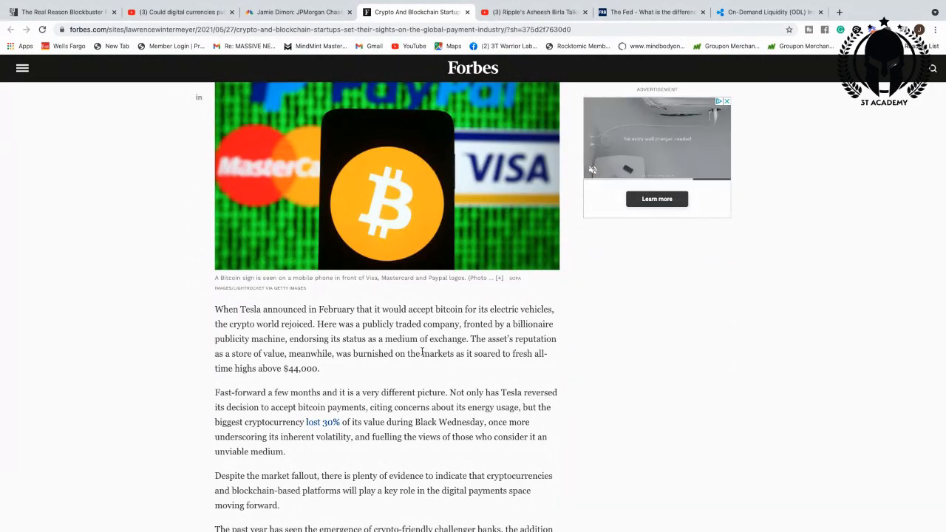
{"action": "scroll", "scroll_direction": "down", "scroll_amount": 3}
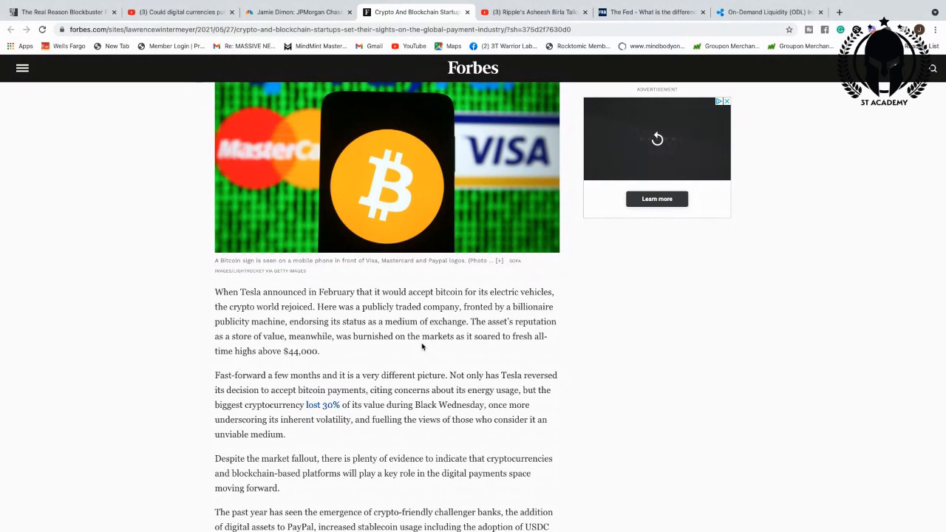
{"action": "scroll", "scroll_direction": "down", "scroll_amount": 3}
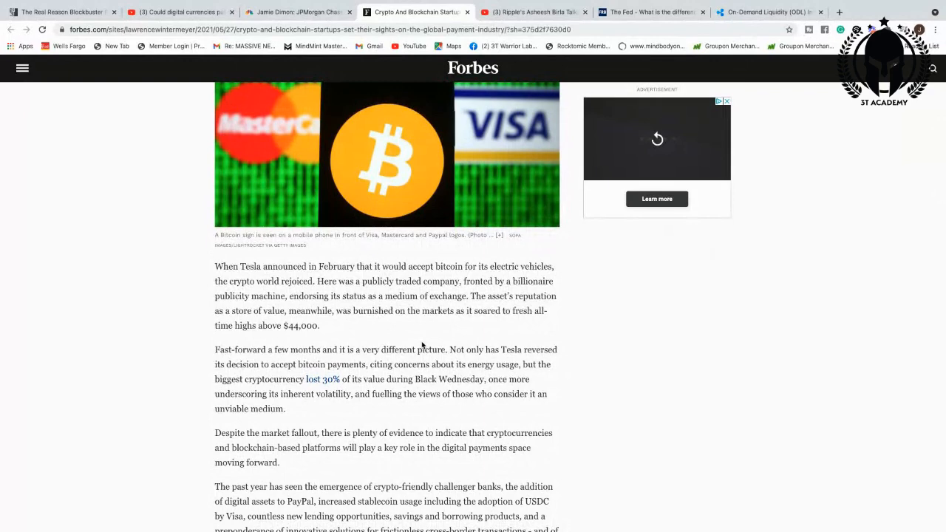
{"action": "scroll", "scroll_direction": "down", "scroll_amount": 3}
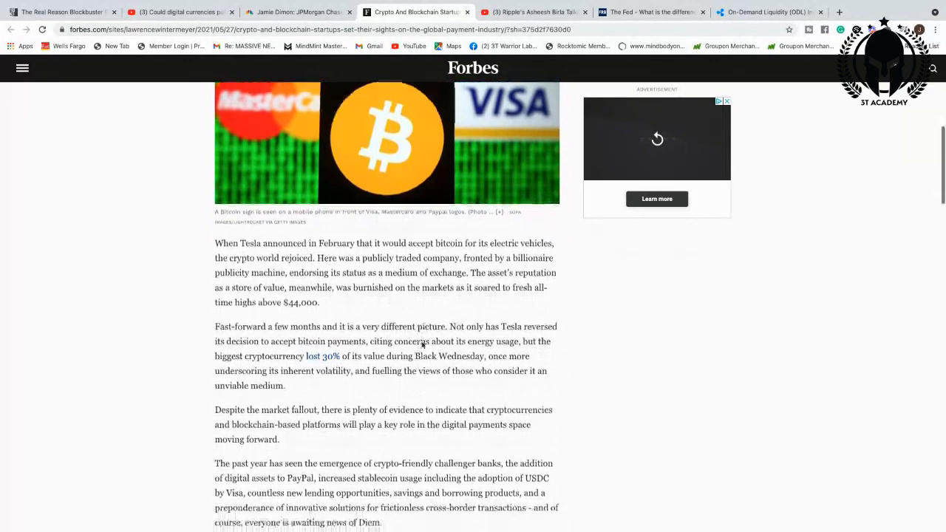
{"action": "scroll", "scroll_direction": "down", "scroll_amount": 3}
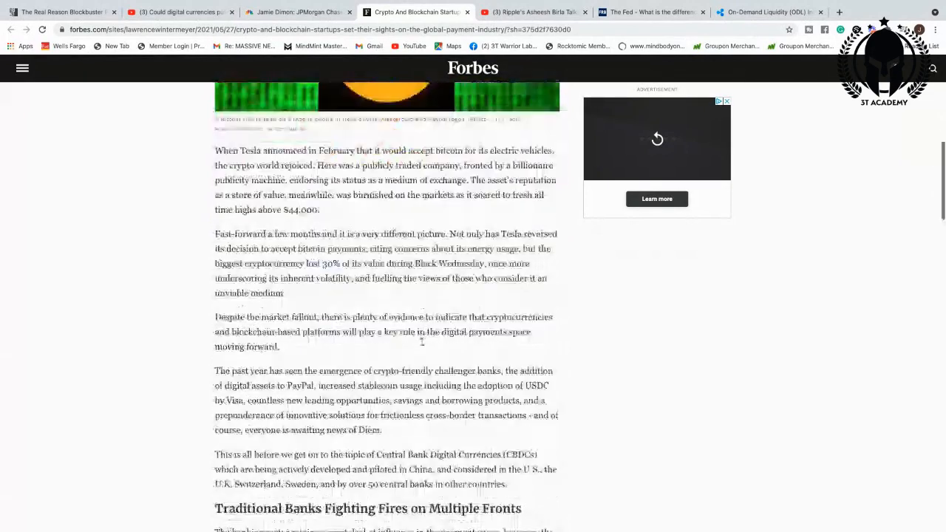
{"action": "scroll", "scroll_direction": "down", "scroll_amount": 3}
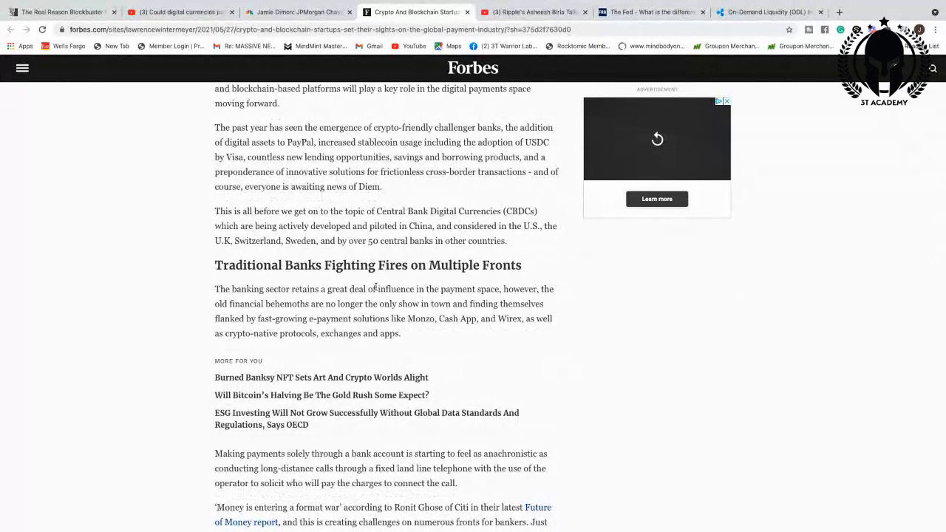
{"action": "mouse_move", "coordinate": [392, 299]}
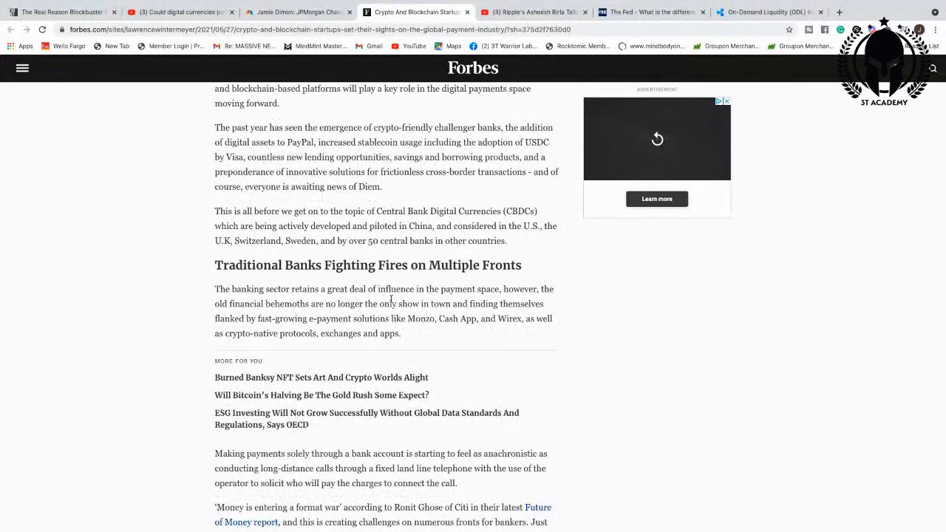
Scroll on to 'Traditional Banks Fighting Fires on Multiple Fronts'.
{"action": "scroll", "scroll_direction": "down", "scroll_amount": 3}
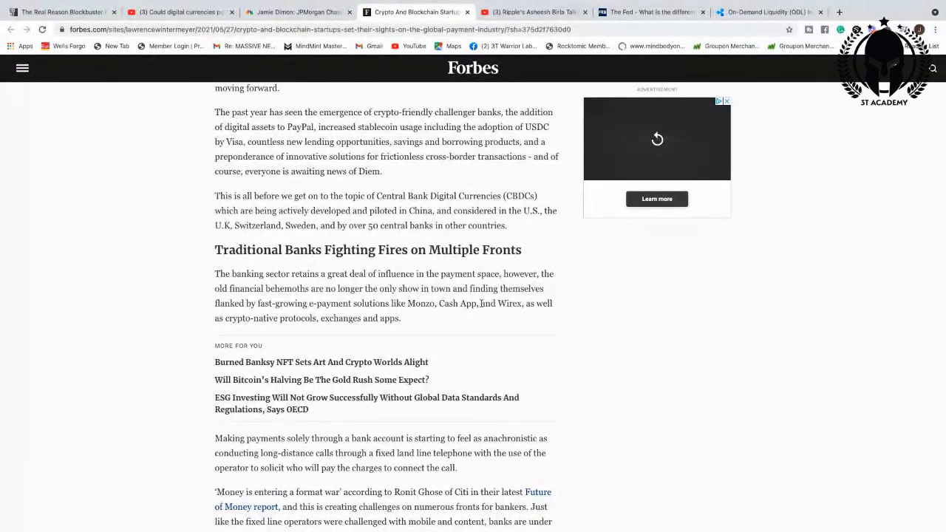
{"action": "mouse_move", "coordinate": [495, 328]}
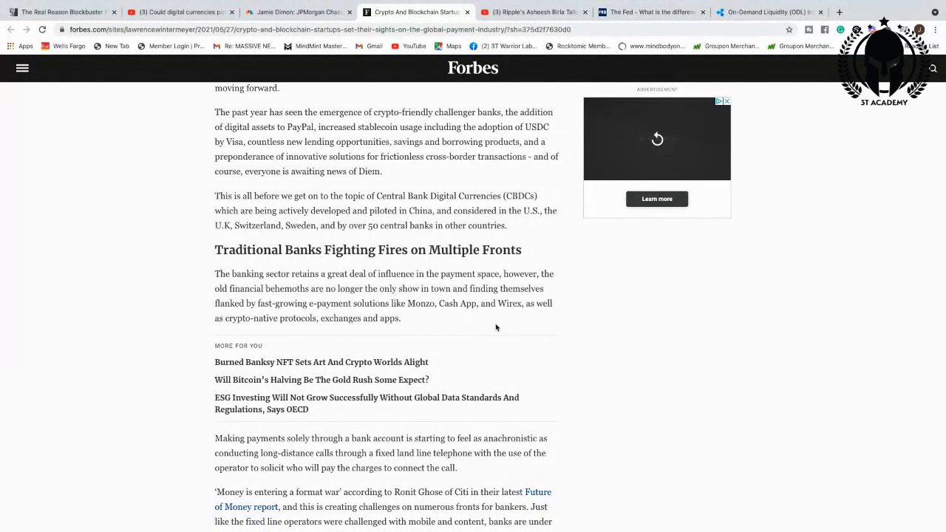
{"action": "scroll", "scroll_direction": "down", "scroll_amount": 3}
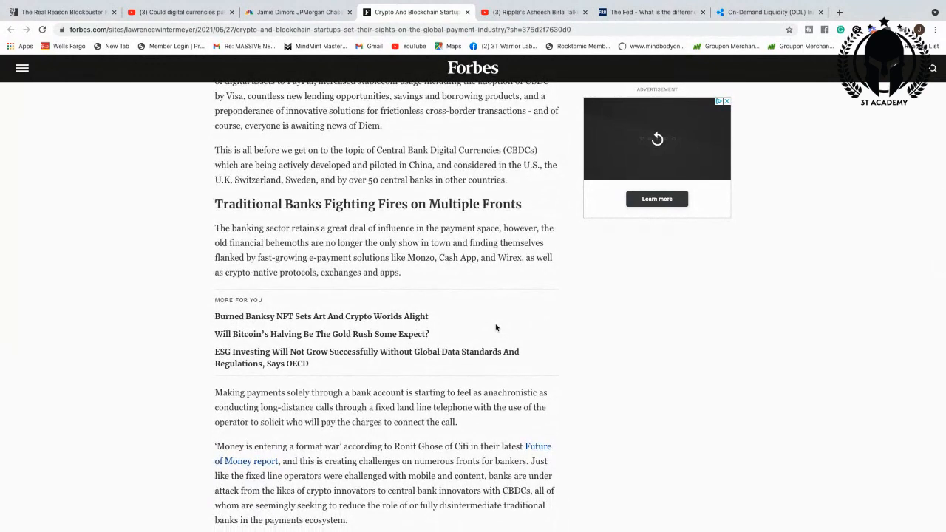
{"action": "scroll", "scroll_direction": "down", "scroll_amount": 3}
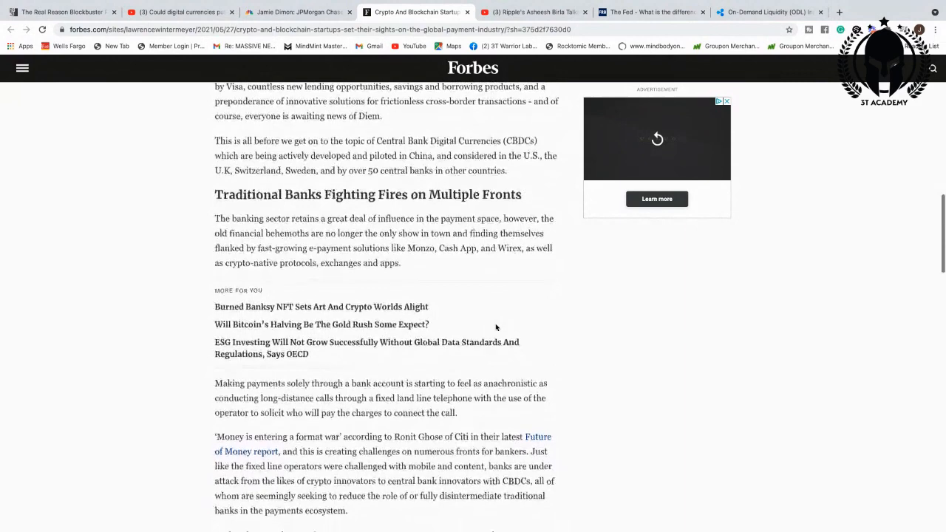
{"action": "scroll", "scroll_direction": "down", "scroll_amount": 3}
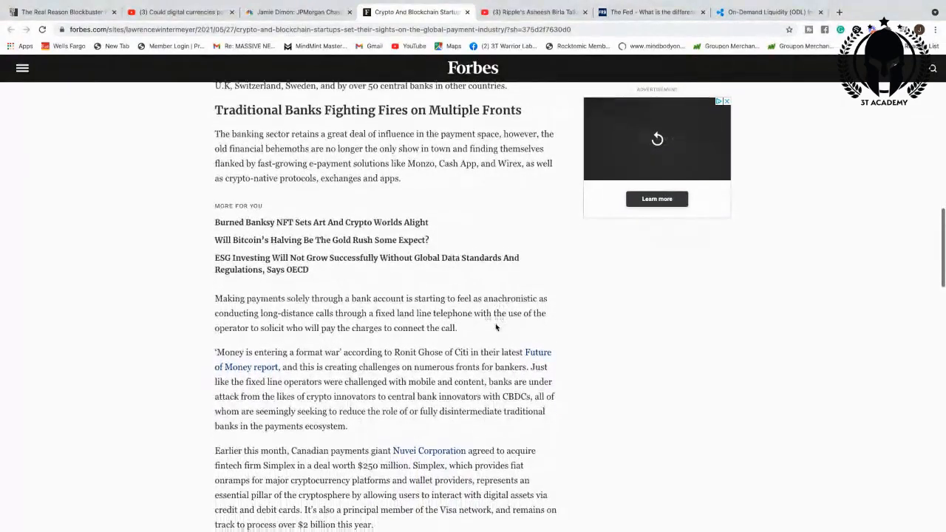
{"action": "scroll", "scroll_direction": "down", "scroll_amount": 3}
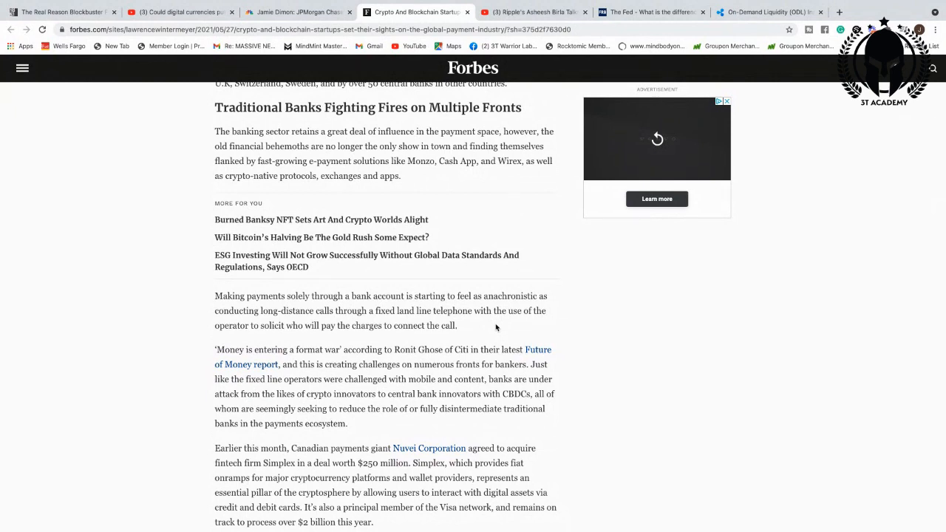
{"action": "scroll", "scroll_direction": "down", "scroll_amount": 3}
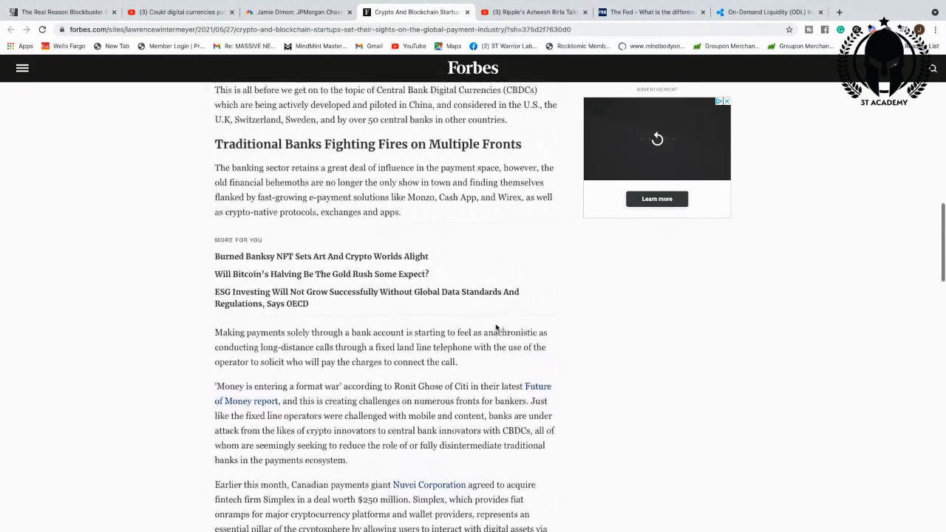
{"action": "scroll", "scroll_direction": "up", "scroll_amount": 3}
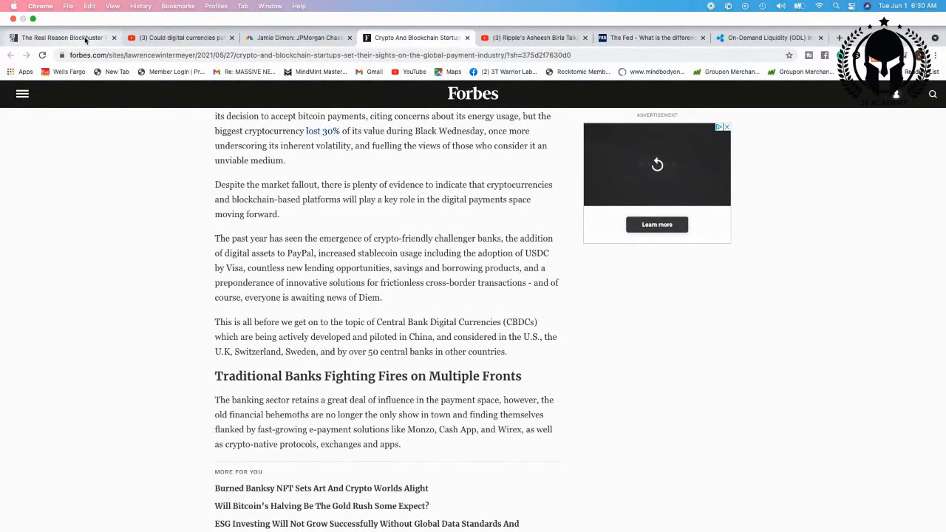
{"action": "scroll", "scroll_direction": "down", "scroll_amount": 3}
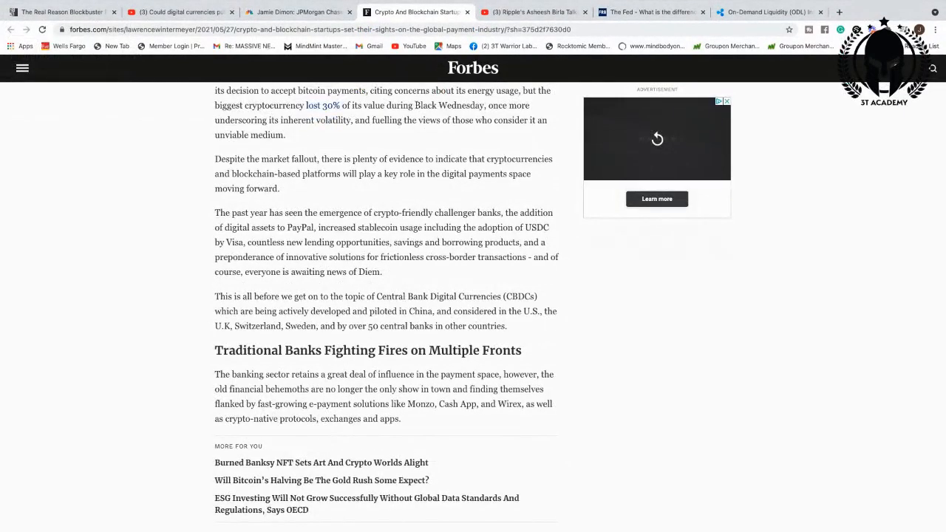
{"action": "mouse_move", "coordinate": [569, 35]}
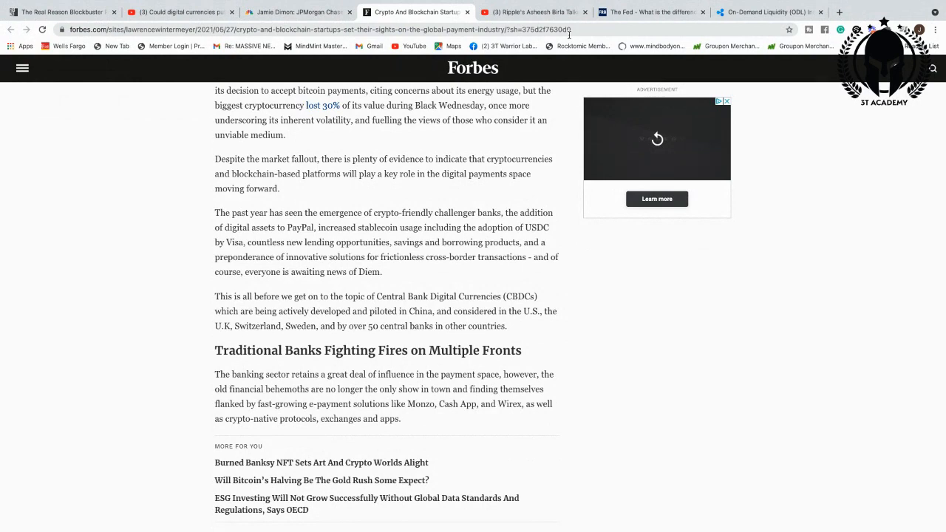
{"action": "mouse_move", "coordinate": [532, 11]}
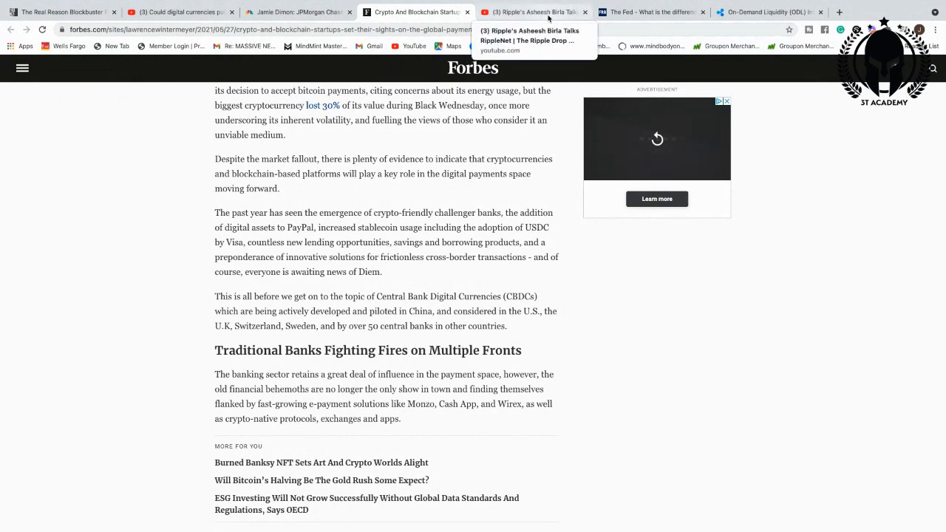
Play the Asheesh Birla RippleNet video from The Ripple Drop Extended full screen.
{"action": "left_click", "coordinate": [532, 12]}
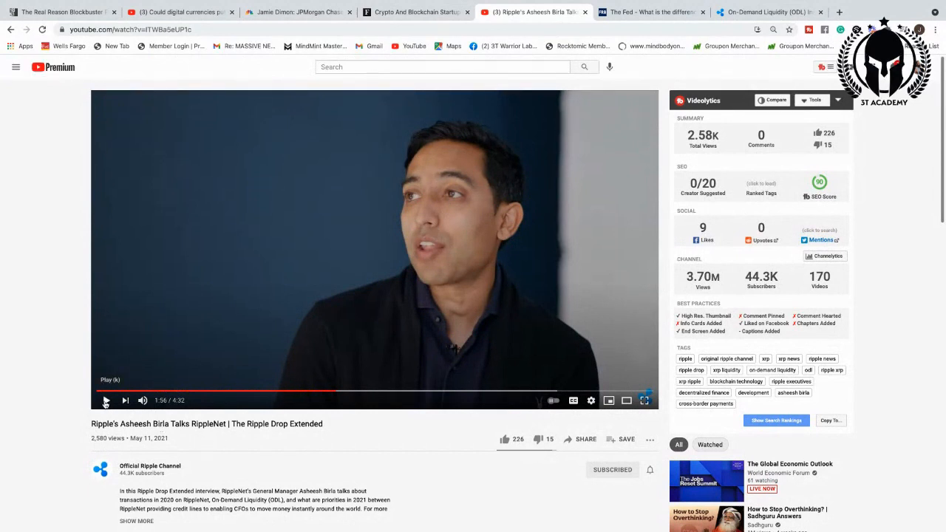
{"action": "left_click", "coordinate": [106, 400]}
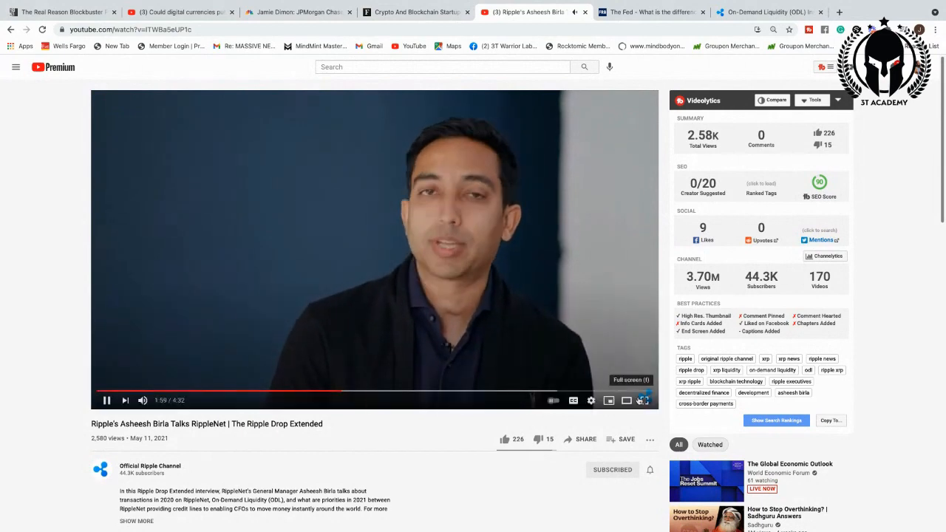
{"action": "left_click", "coordinate": [642, 400]}
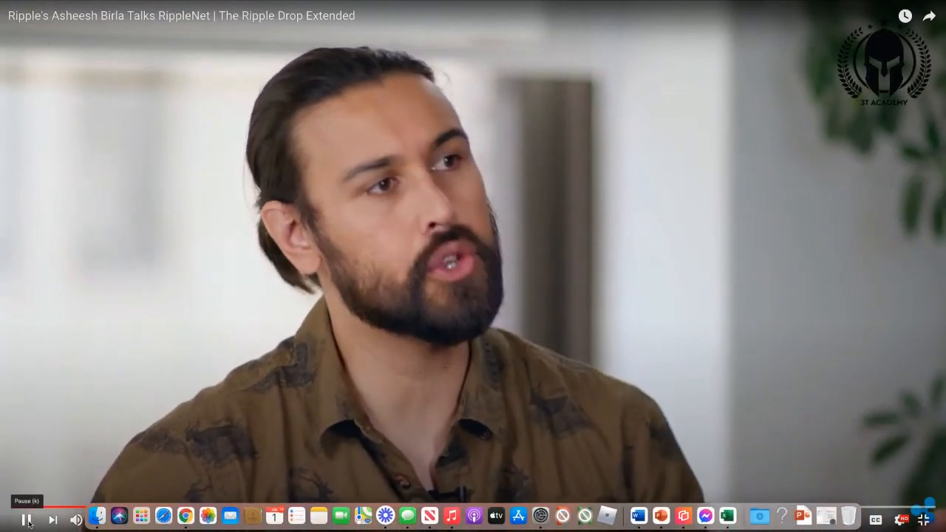
Pause the RippleNet interview near its end, around 4:19 of 4:32.
{"action": "left_click", "coordinate": [22, 520]}
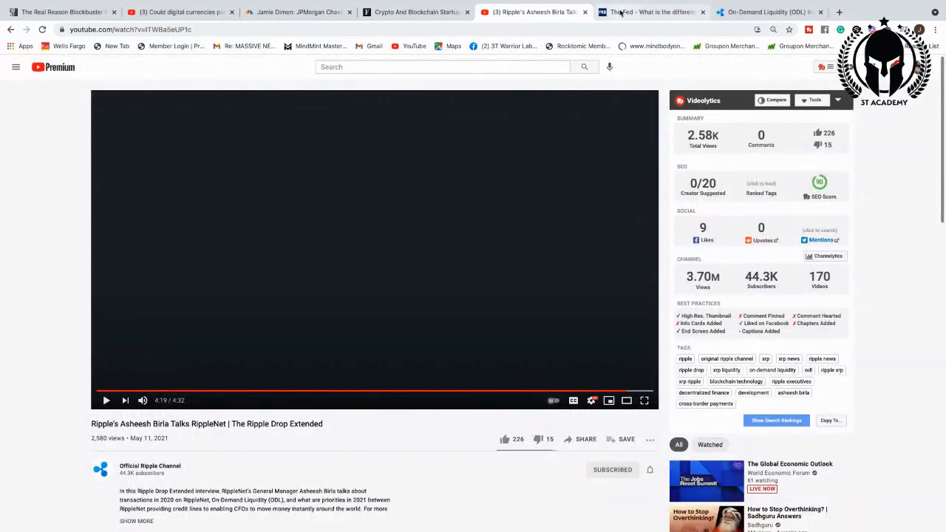
Switch to the Fed FAQ tab on bank liquidity versus capital and scroll through its answer.
{"action": "left_click", "coordinate": [650, 12]}
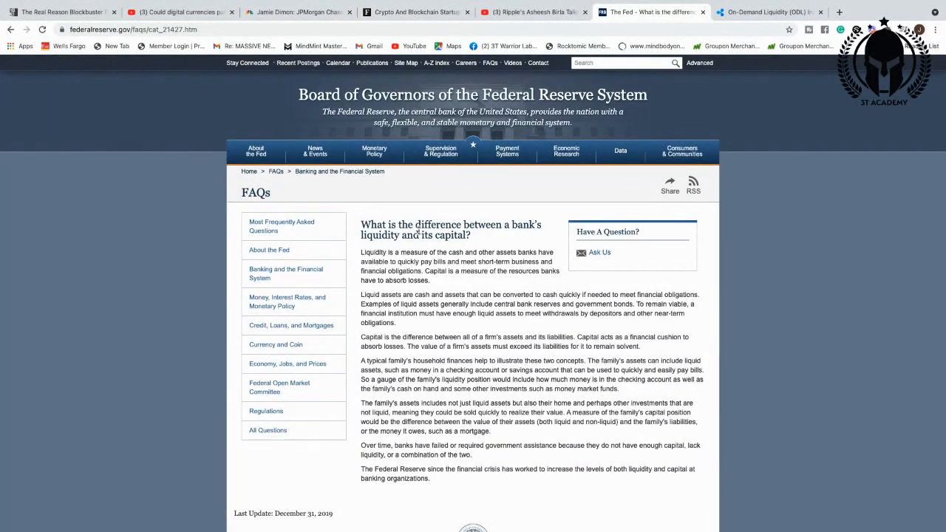
{"action": "scroll", "scroll_direction": "down", "scroll_amount": 3}
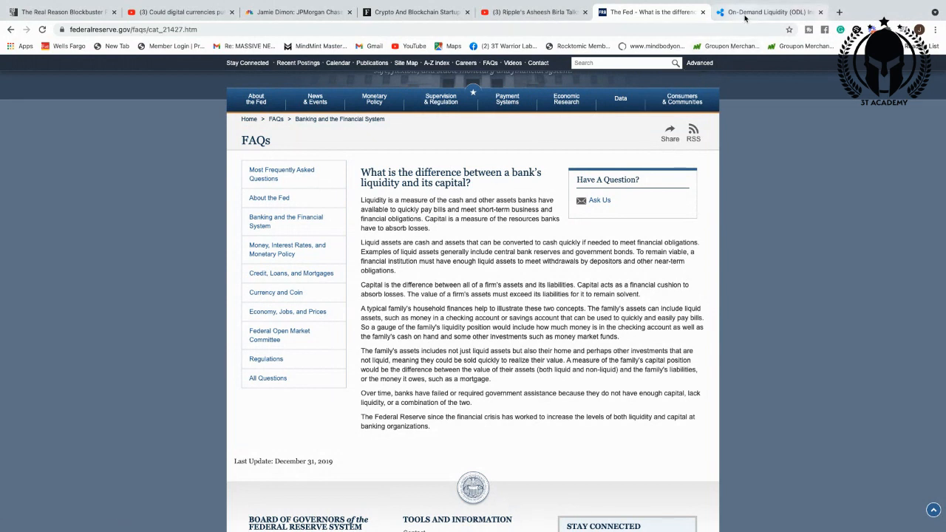
{"action": "mouse_move", "coordinate": [768, 12]}
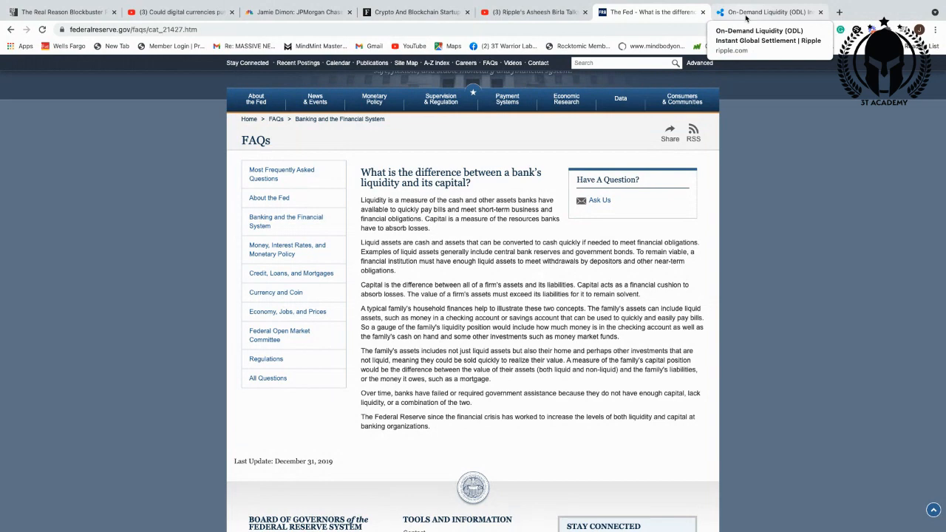
Switch to Ripple's On-Demand Liquidity tab and scroll down to the Liquid, Fast, Affordable panel.
{"action": "left_click", "coordinate": [769, 12]}
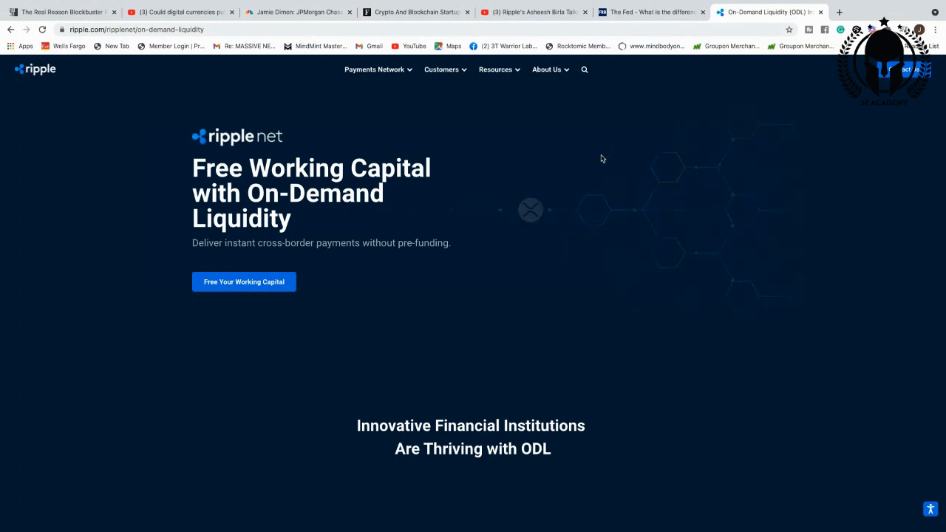
{"action": "scroll", "scroll_direction": "down", "scroll_amount": 3}
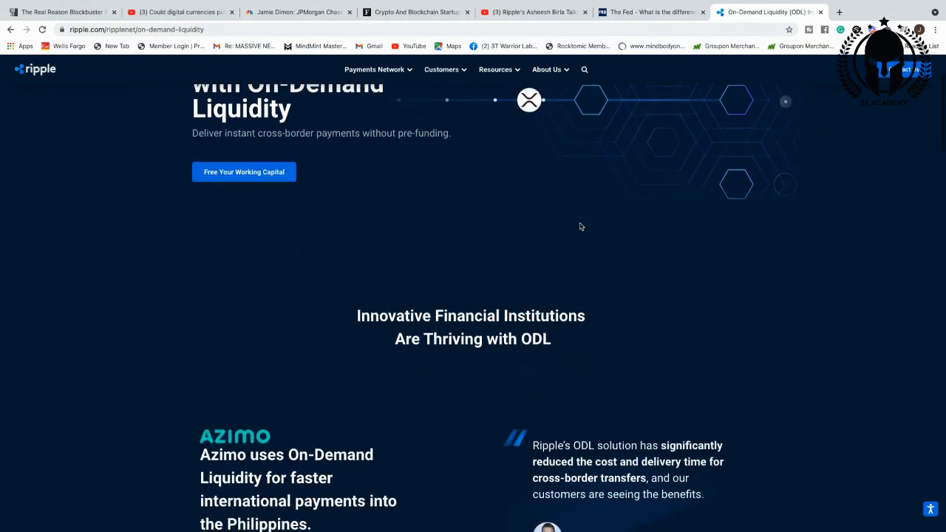
{"action": "scroll", "scroll_direction": "down", "scroll_amount": 3}
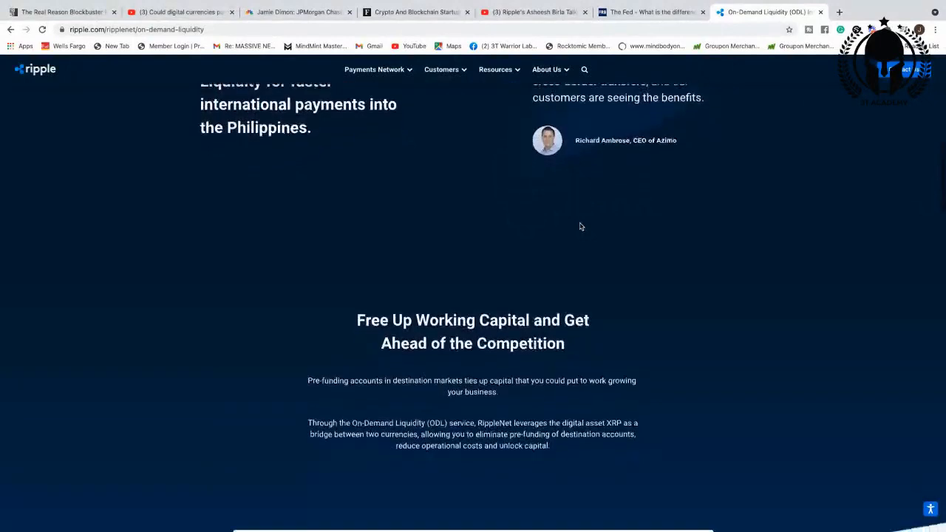
{"action": "scroll", "scroll_direction": "down", "scroll_amount": 3}
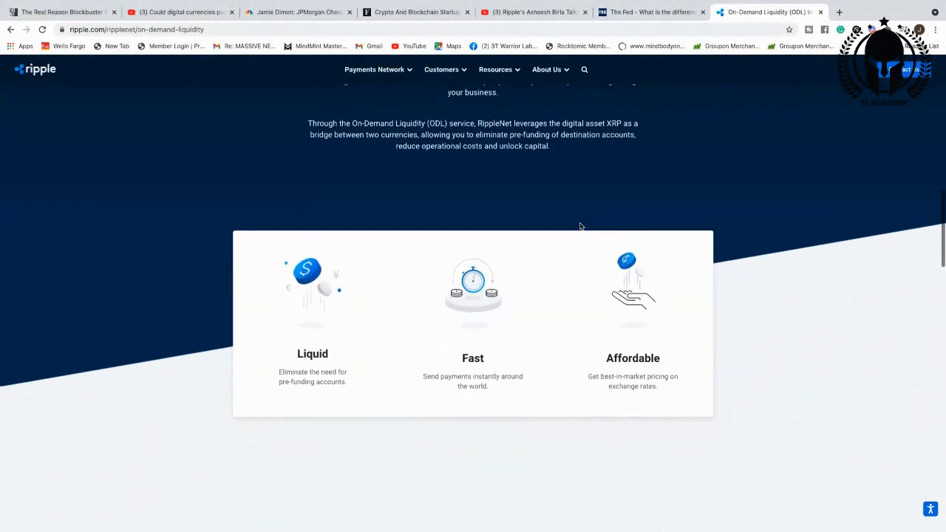
{"action": "scroll", "scroll_direction": "down", "scroll_amount": 3}
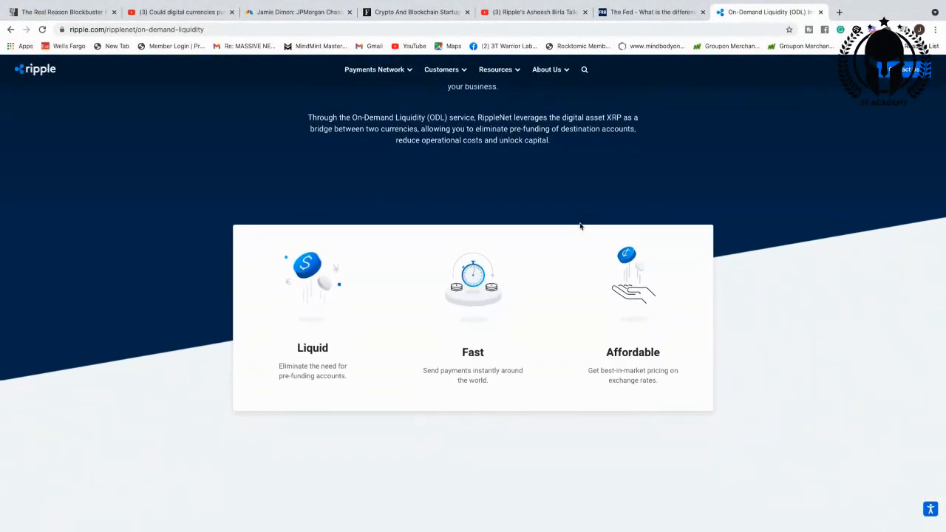